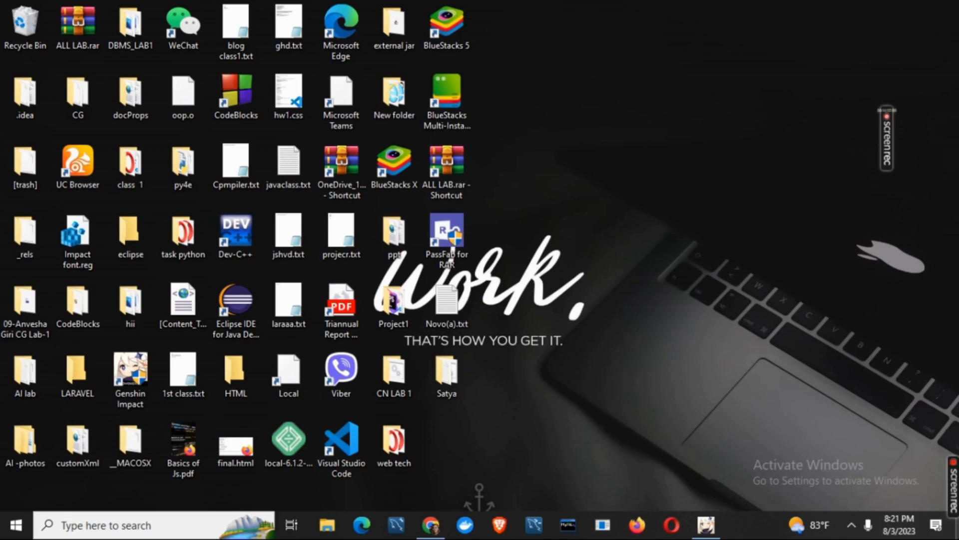
Browse Local Disk (E:) into the Genshin Impact game folder and select GenshinImpact.exe.
{"action": "left_click", "coordinate": [327, 525]}
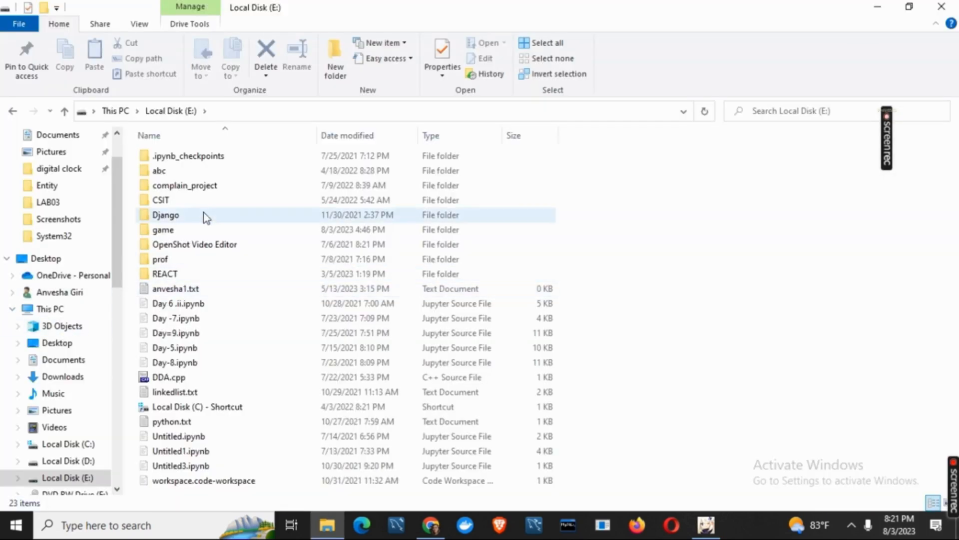
{"action": "double_click", "coordinate": [163, 229]}
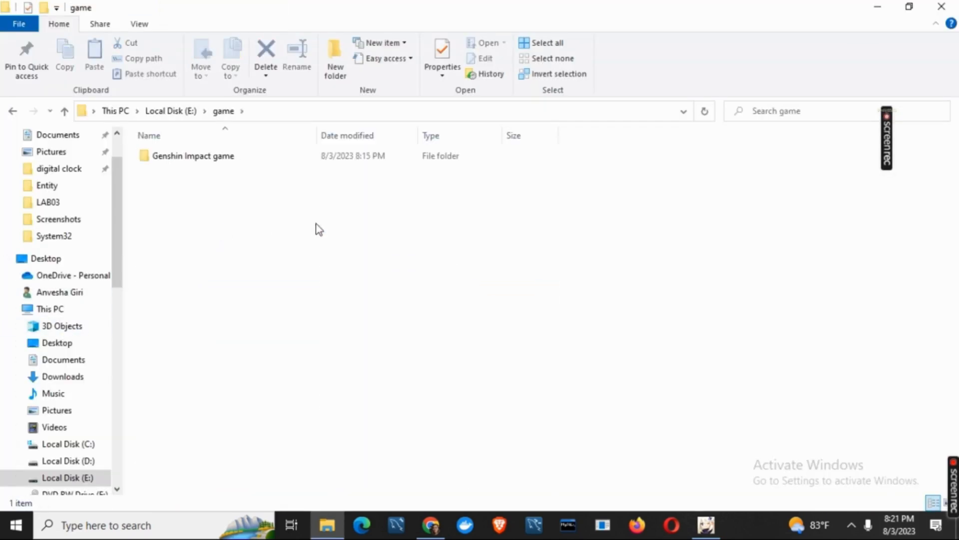
{"action": "double_click", "coordinate": [193, 155]}
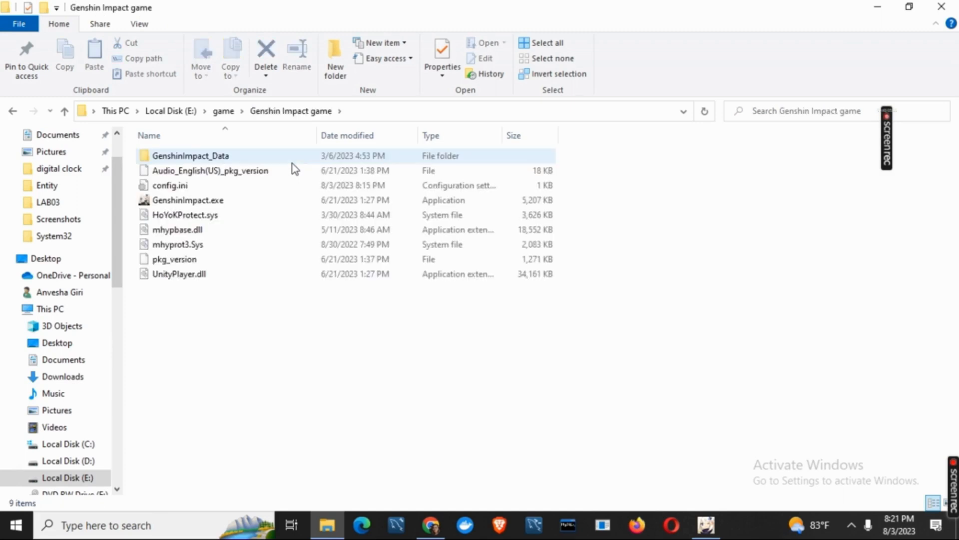
{"action": "left_click", "coordinate": [169, 185]}
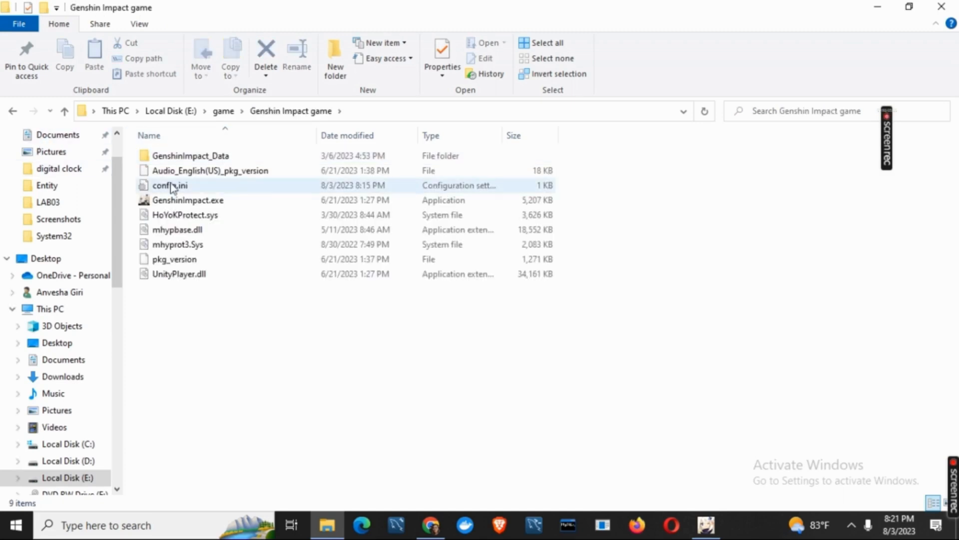
{"action": "left_click", "coordinate": [186, 200]}
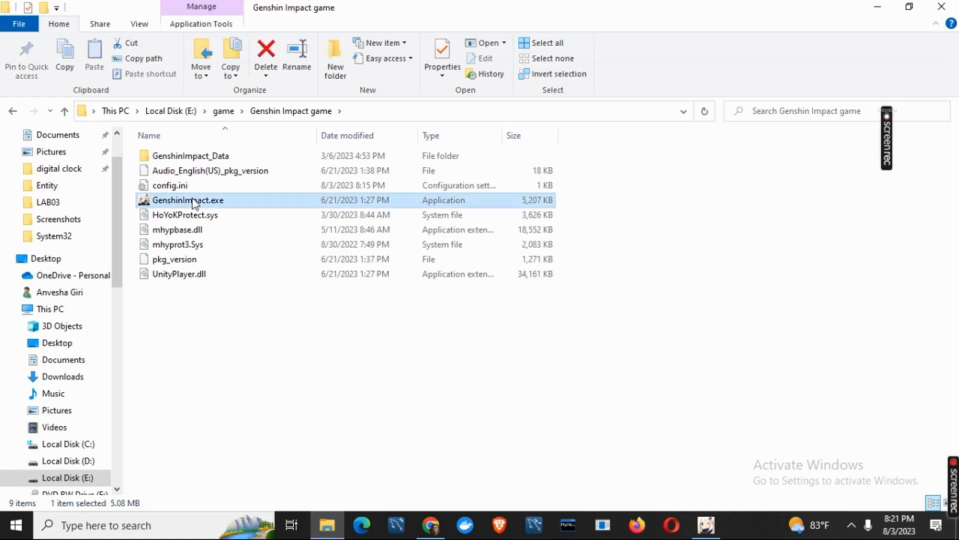
Tick Disable fullscreen optimizations in GenshinImpact.exe's Compatibility properties and confirm with OK.
{"action": "right_click", "coordinate": [188, 199]}
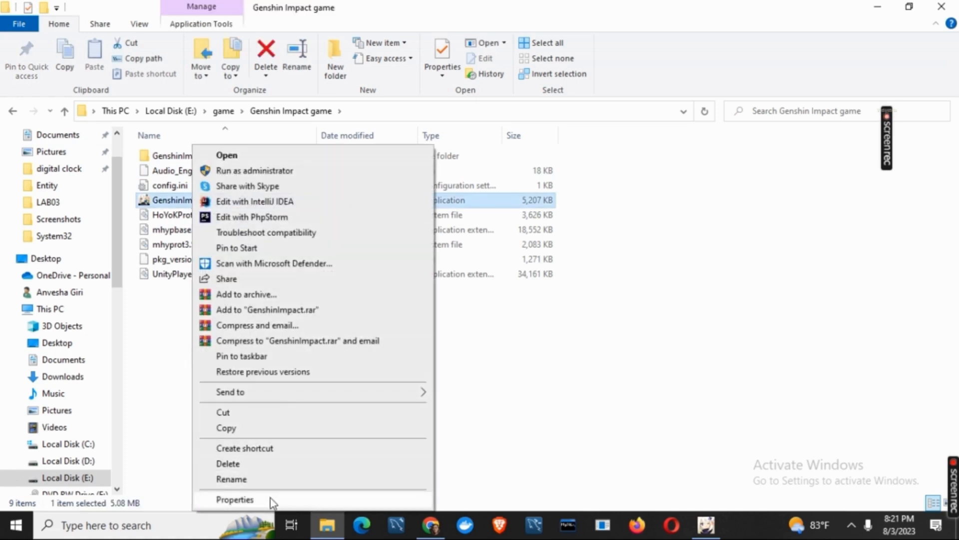
{"action": "left_click", "coordinate": [235, 499]}
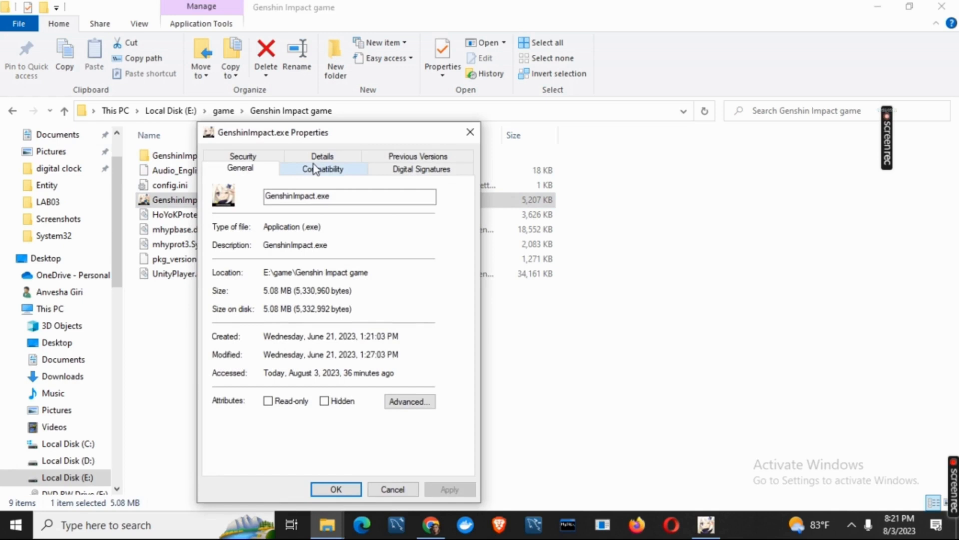
{"action": "left_click", "coordinate": [321, 169]}
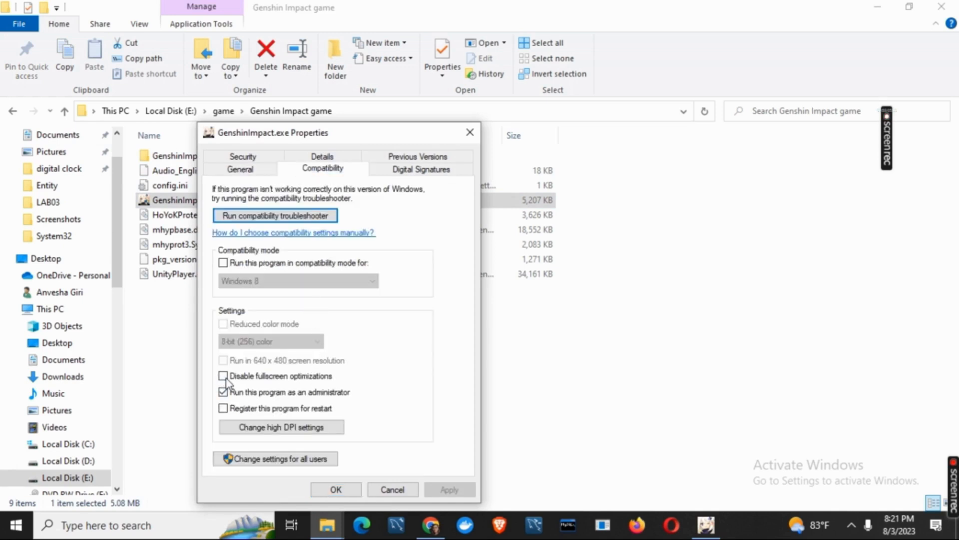
{"action": "left_click", "coordinate": [224, 375]}
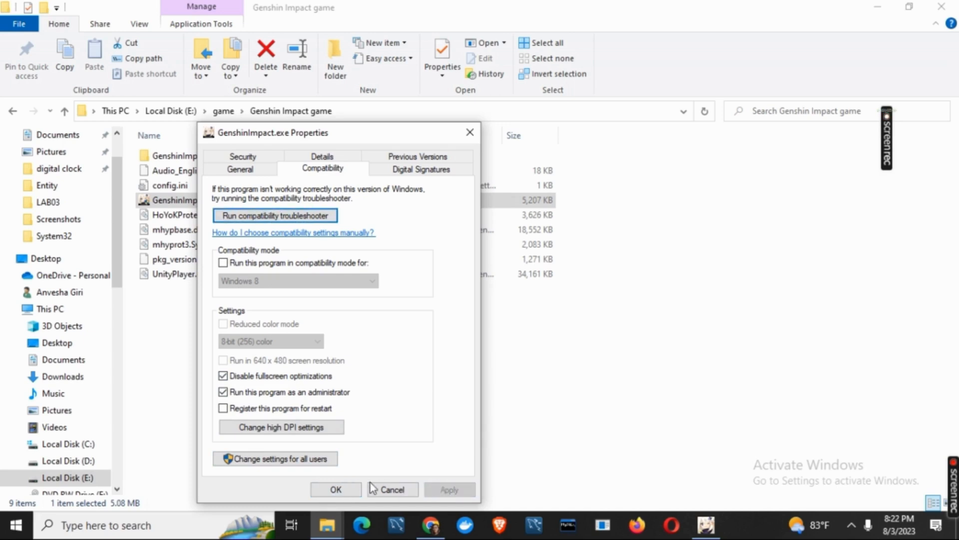
{"action": "left_click", "coordinate": [391, 489]}
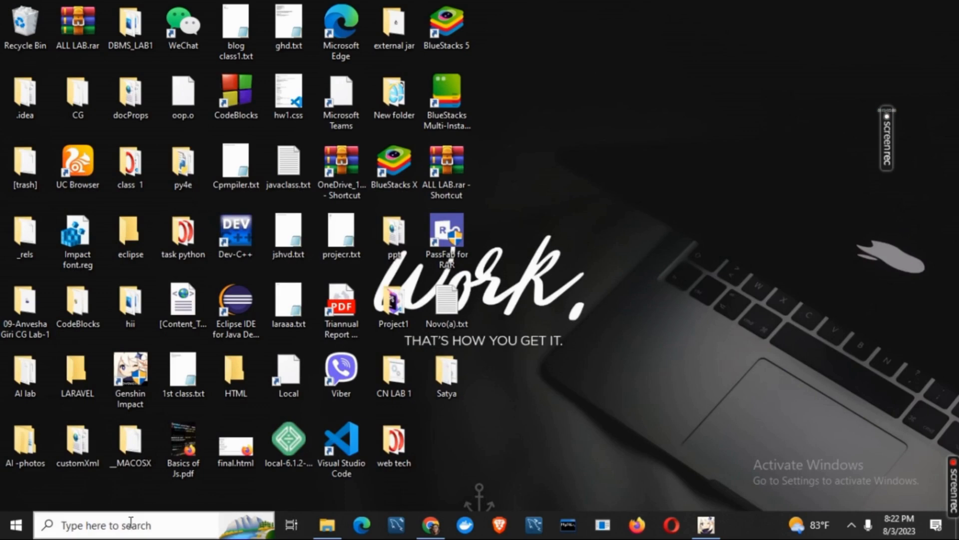
Search Windows for "de" and launch Device Manager from the results.
{"action": "type", "text": "dev"}
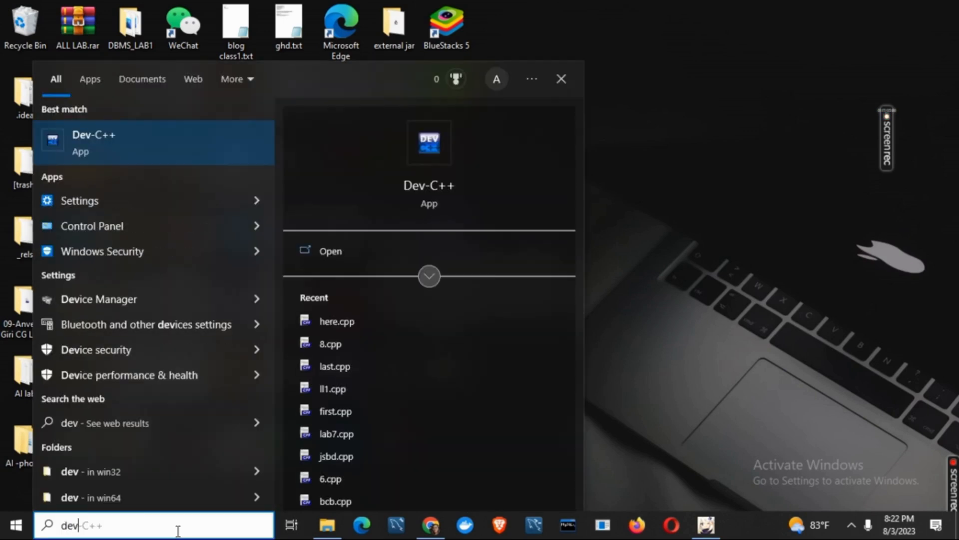
{"action": "left_click", "coordinate": [99, 299]}
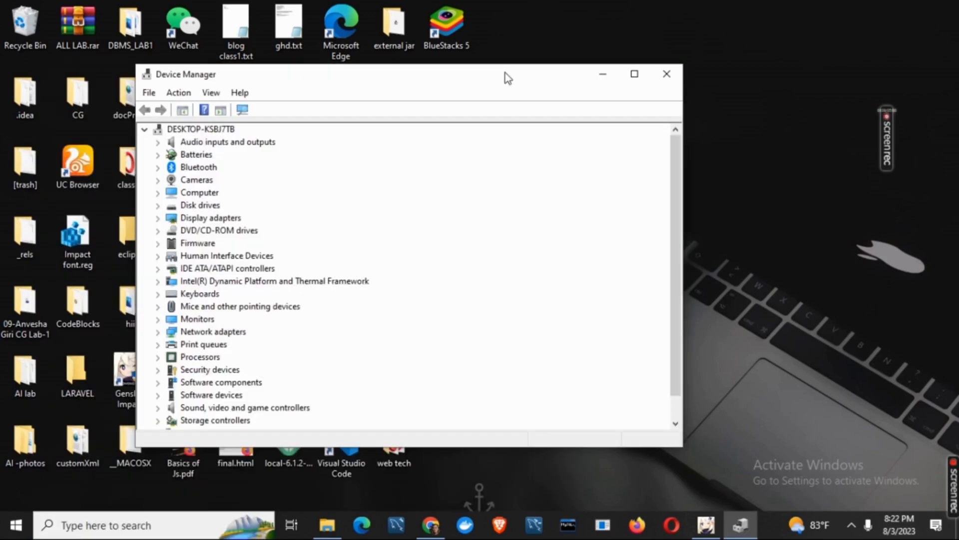
{"action": "mouse_move", "coordinate": [203, 202]}
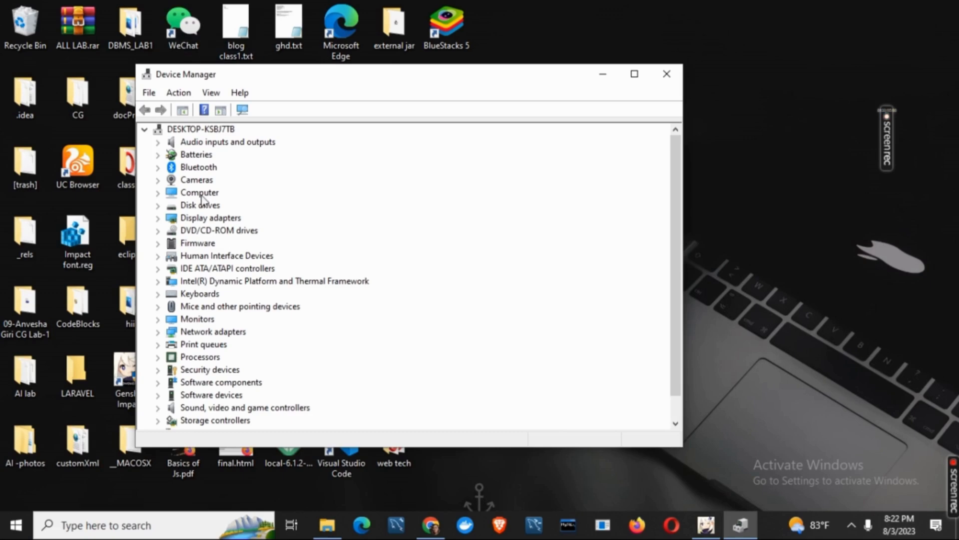
Expand Display adapters to reveal AMD Radeon R7 M440 and Intel HD Graphics 620.
{"action": "left_click", "coordinate": [158, 218]}
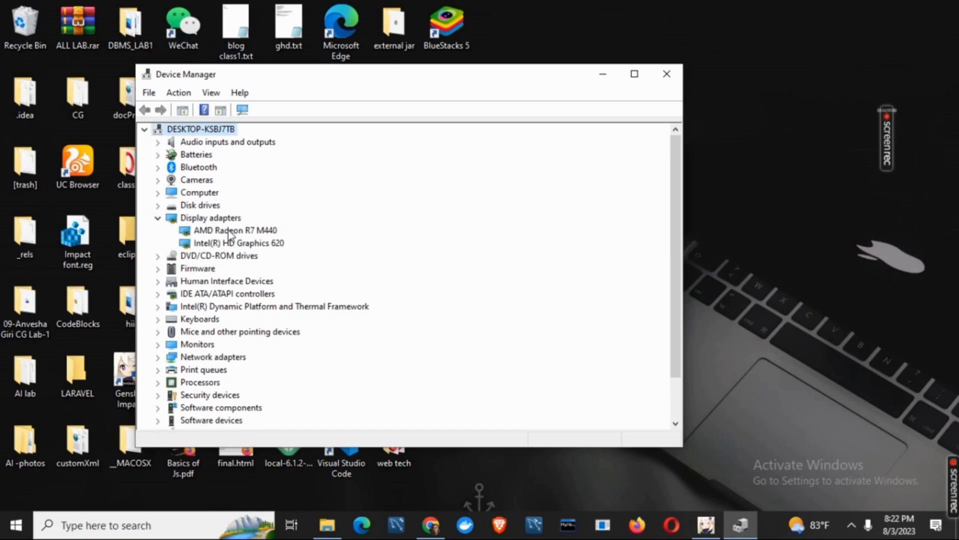
{"action": "mouse_move", "coordinate": [243, 238]}
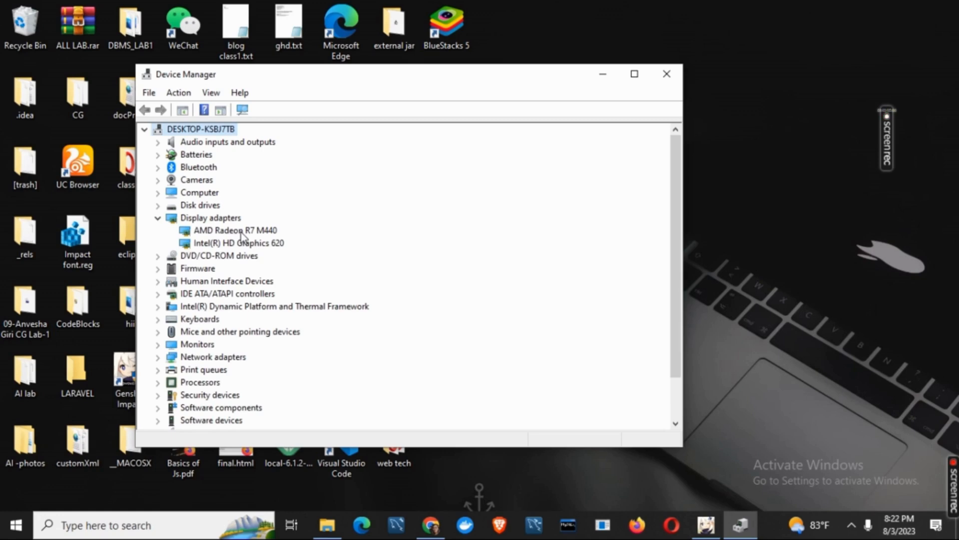
{"action": "mouse_move", "coordinate": [233, 247]}
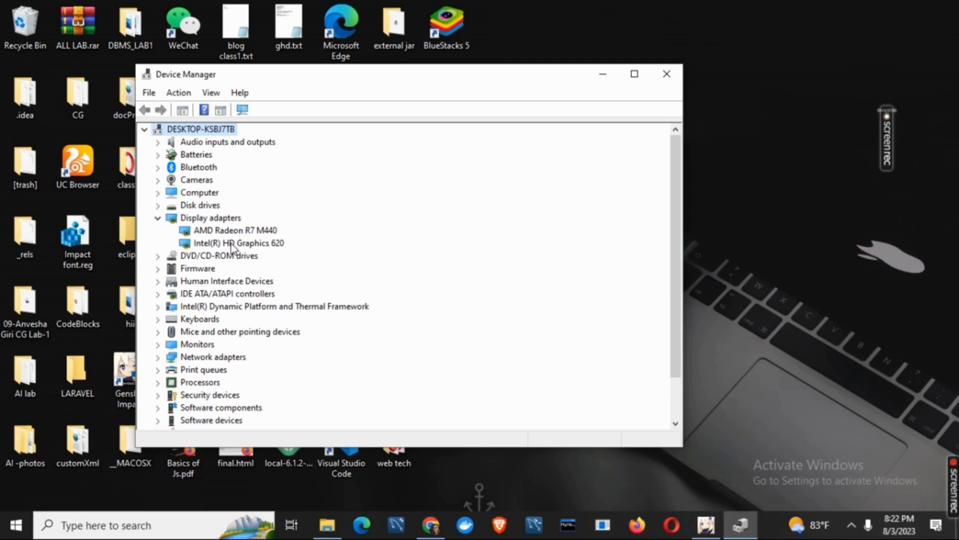